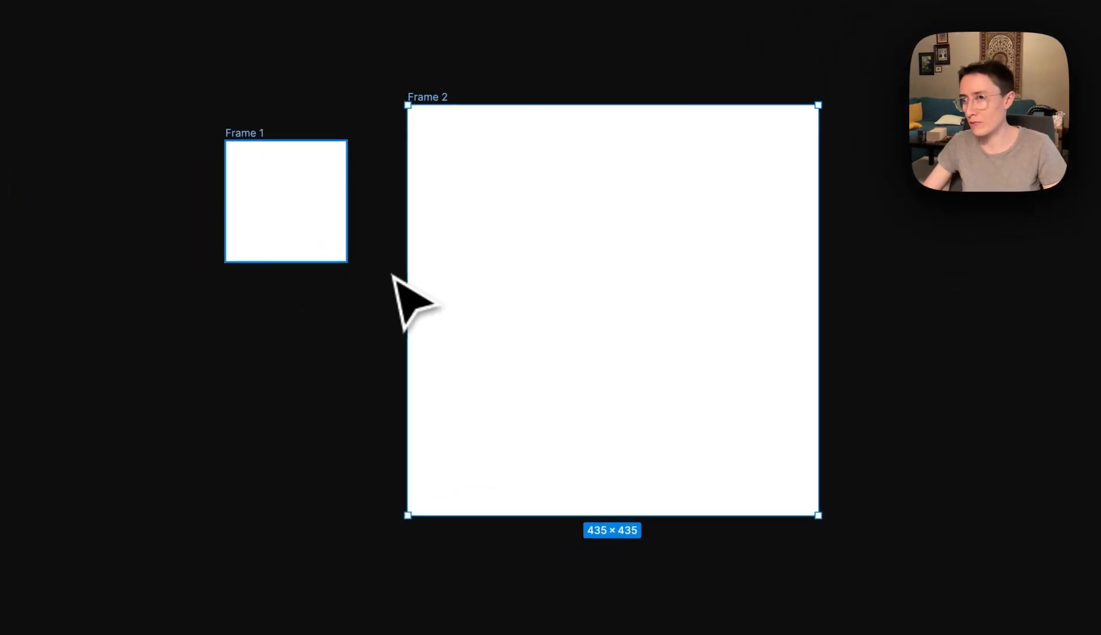
Publish the library with Frame 1 and Frame 2 listed as Added components
{"action": "left_click", "coordinate": [585, 87]}
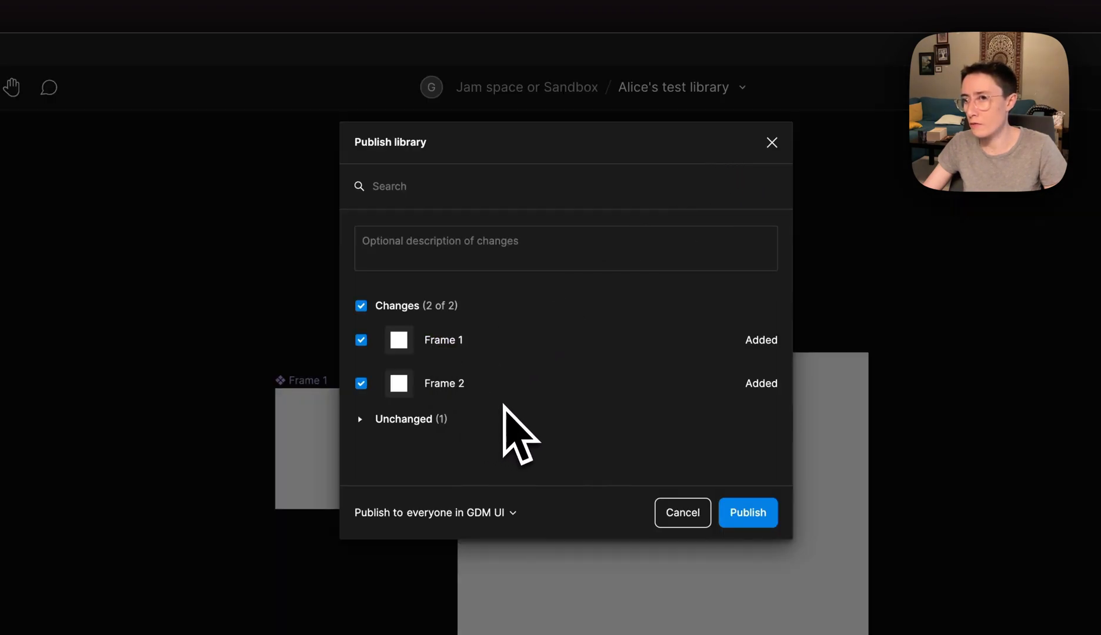
{"action": "left_click", "coordinate": [746, 512]}
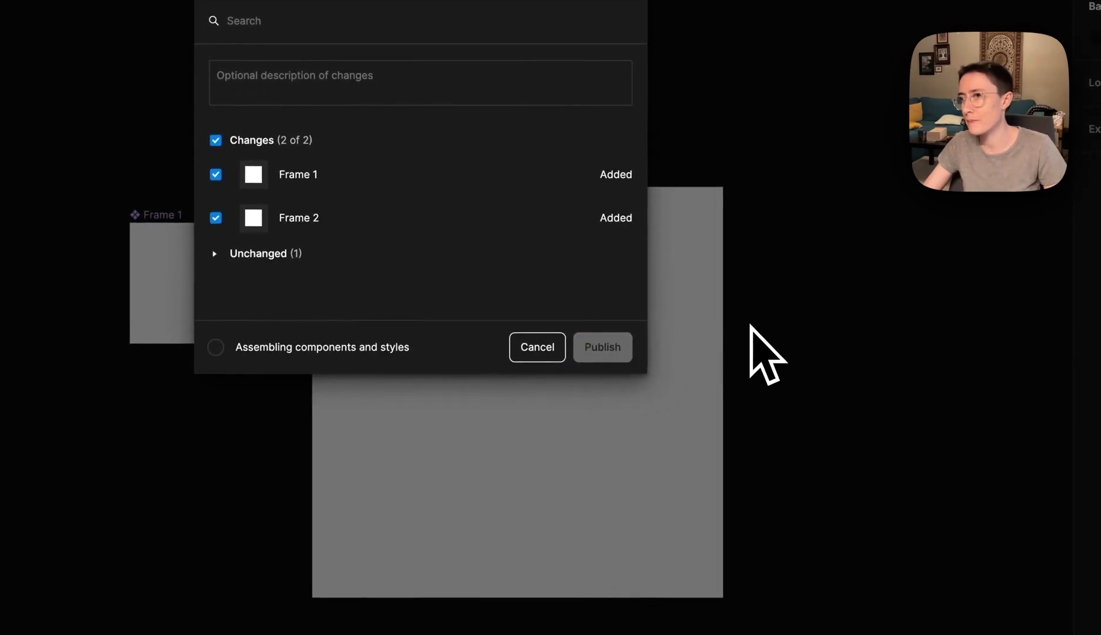
Let the publish finish and land back on the Test page canvas
{"action": "left_click", "coordinate": [602, 347]}
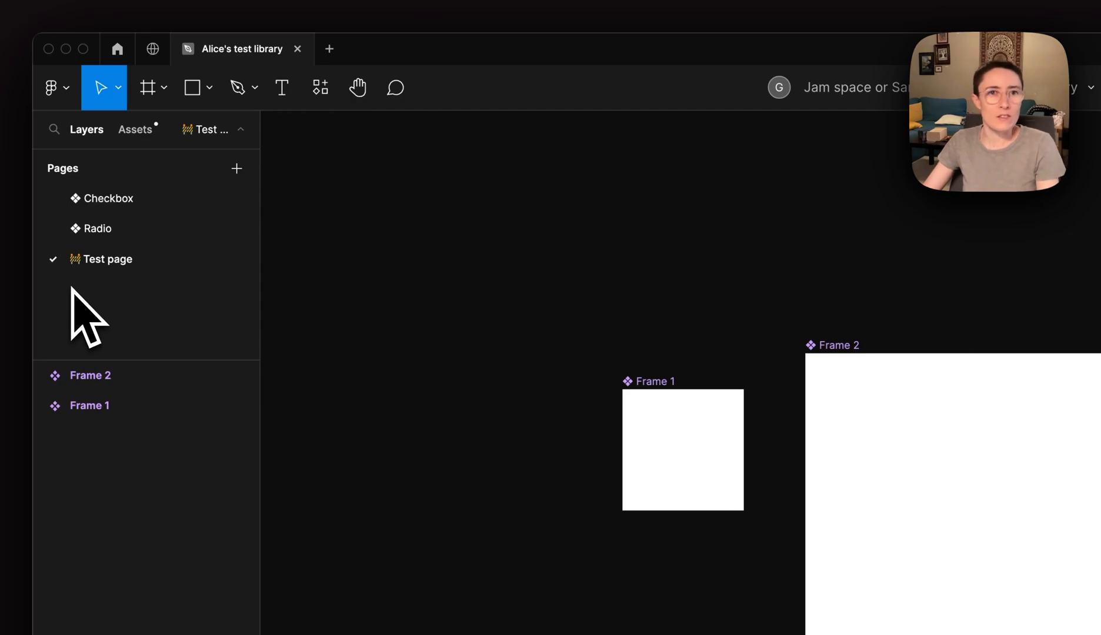
{"action": "mouse_move", "coordinate": [107, 259]}
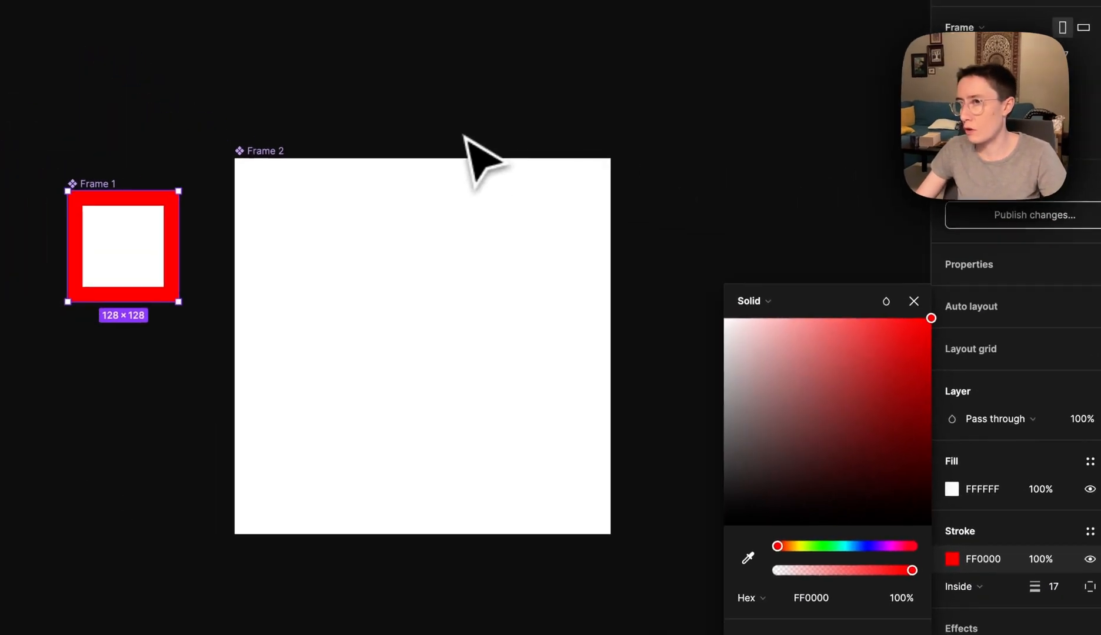
Close the colour picker, leaving Frame 1 with a 17-wide inside FF0000 stroke
{"action": "left_click", "coordinate": [914, 301]}
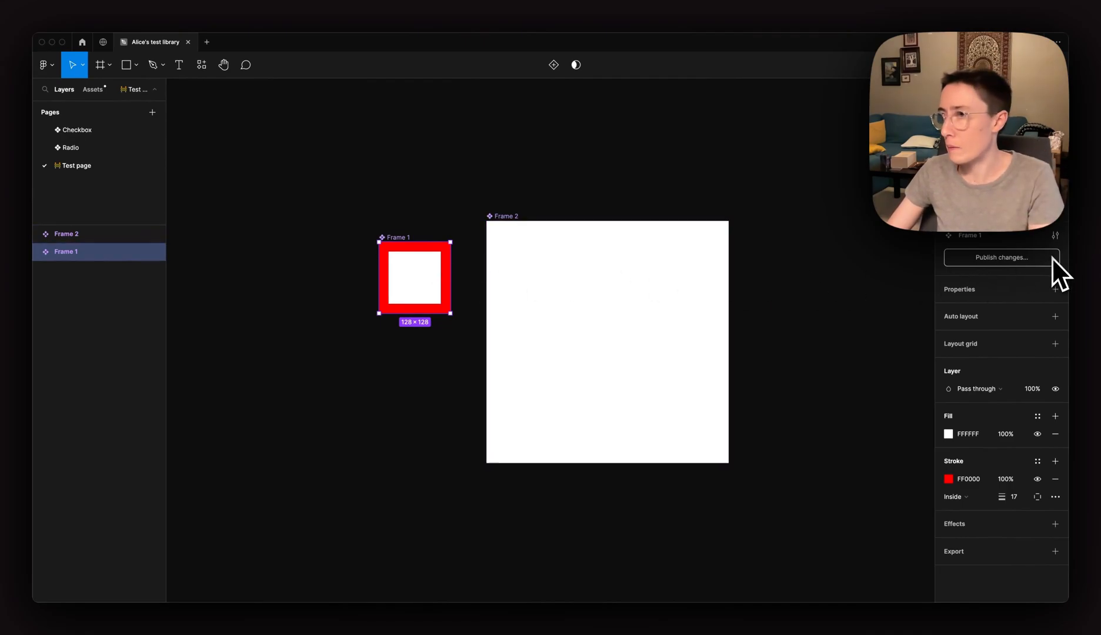
Publish the pending changes with only Frame 1 checked, leaving Frame 2 unpublished
{"action": "left_click", "coordinate": [1001, 256]}
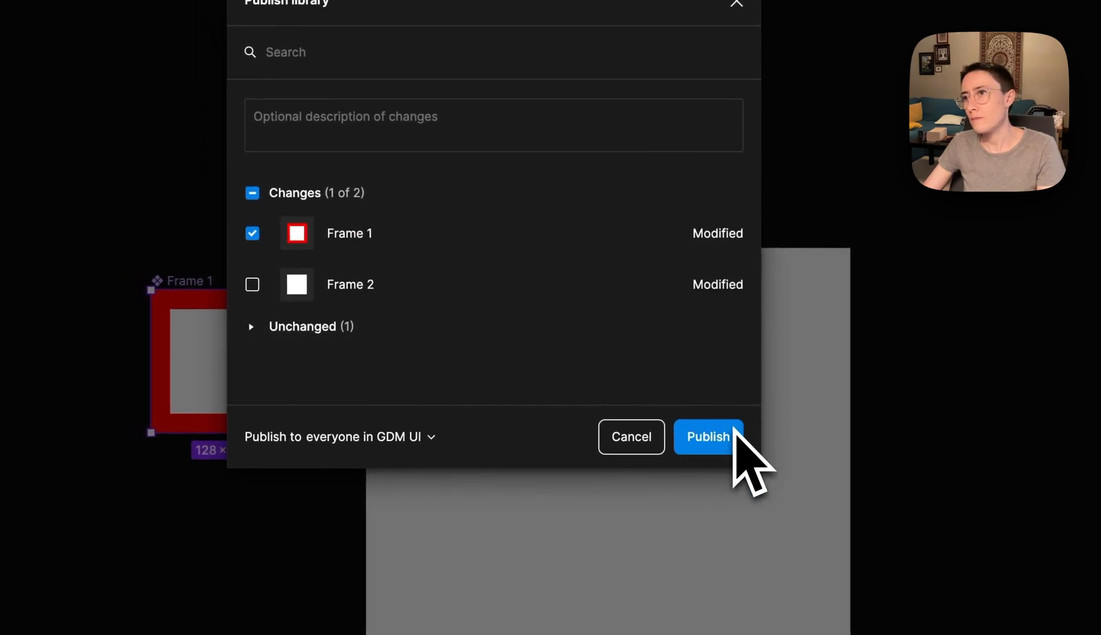
{"action": "left_click", "coordinate": [708, 436]}
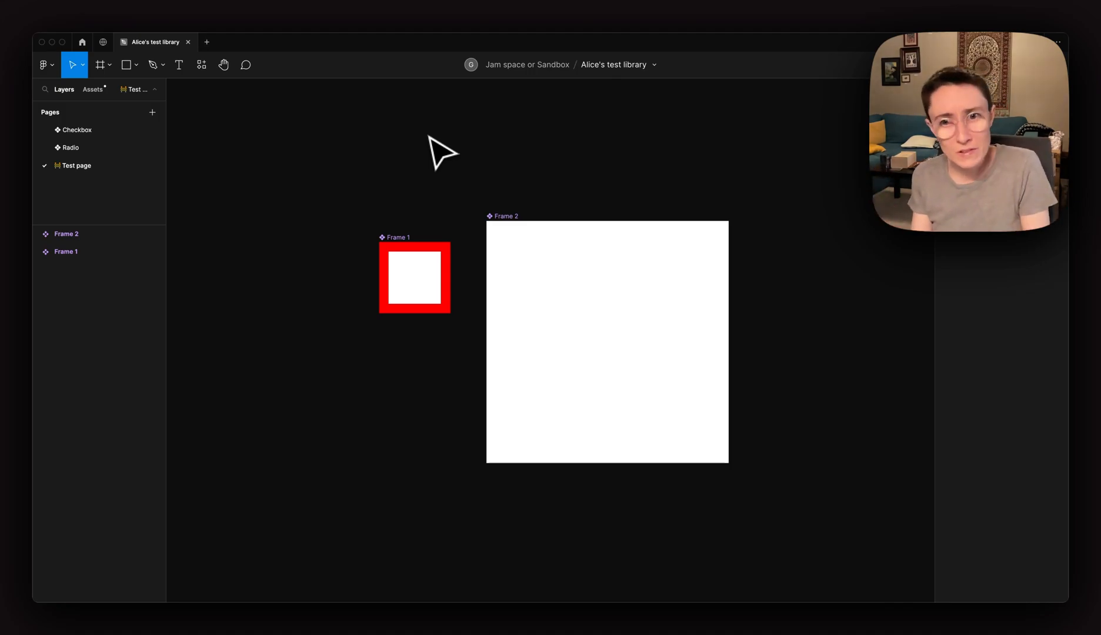
Select Frame 2 and show the Assets list with the Test page's local components
{"action": "left_click", "coordinate": [605, 342]}
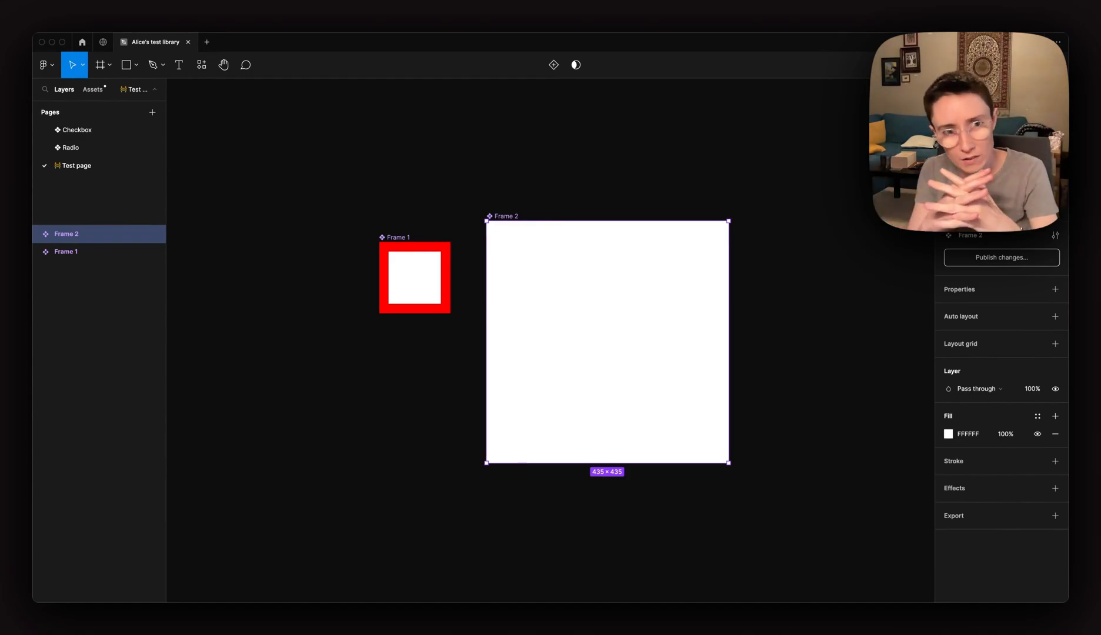
{"action": "left_click", "coordinate": [92, 89]}
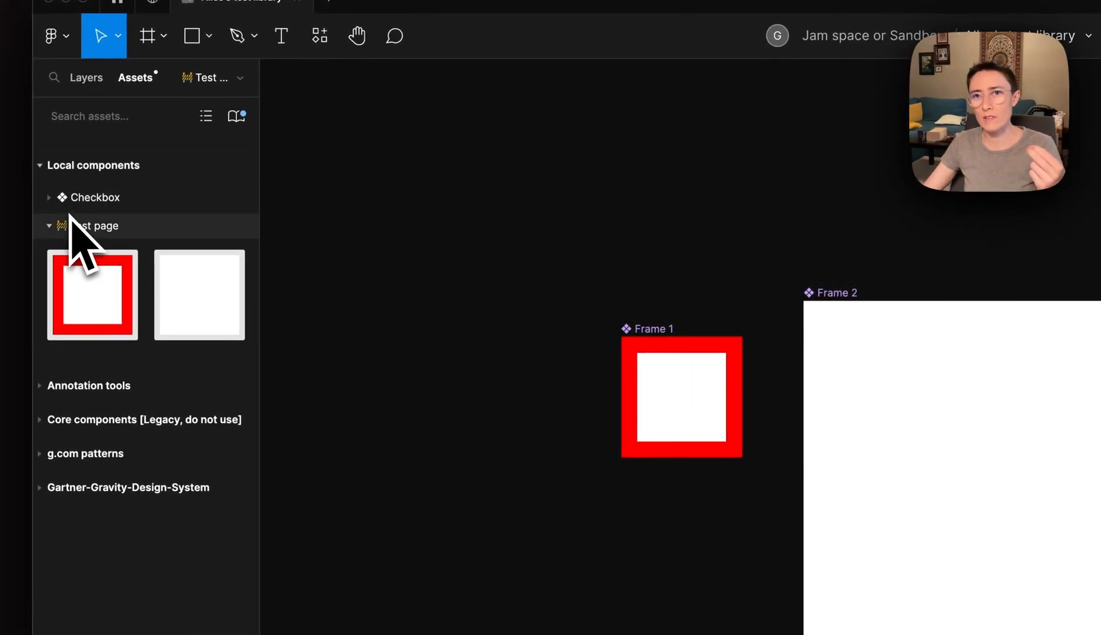
Collapse the Test page component group and go back to the Layers page list
{"action": "left_click", "coordinate": [49, 198]}
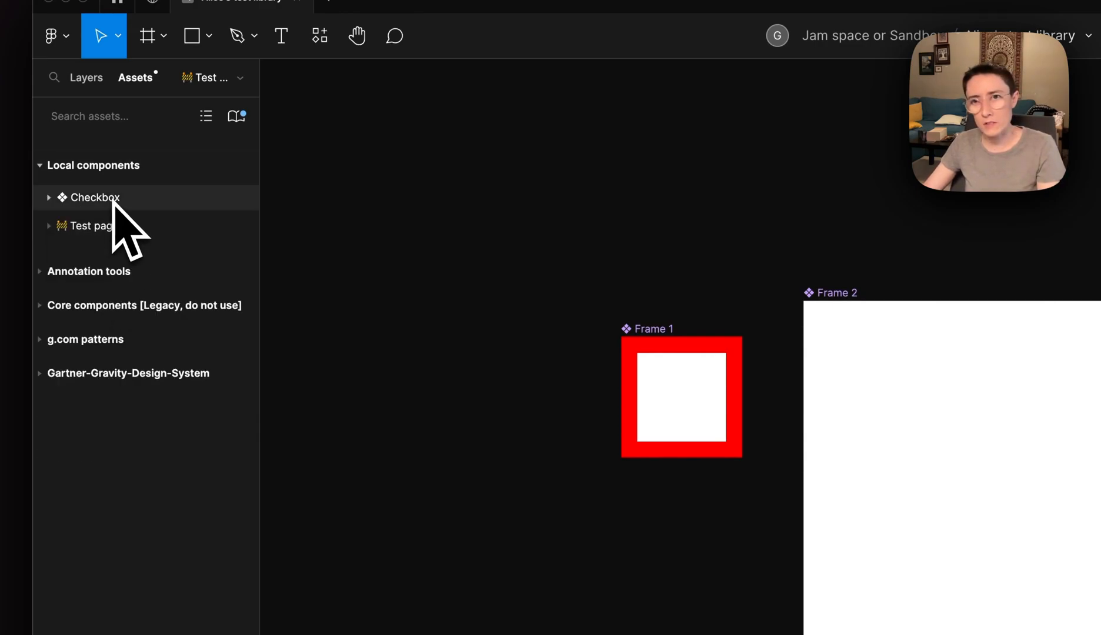
{"action": "left_click", "coordinate": [87, 226]}
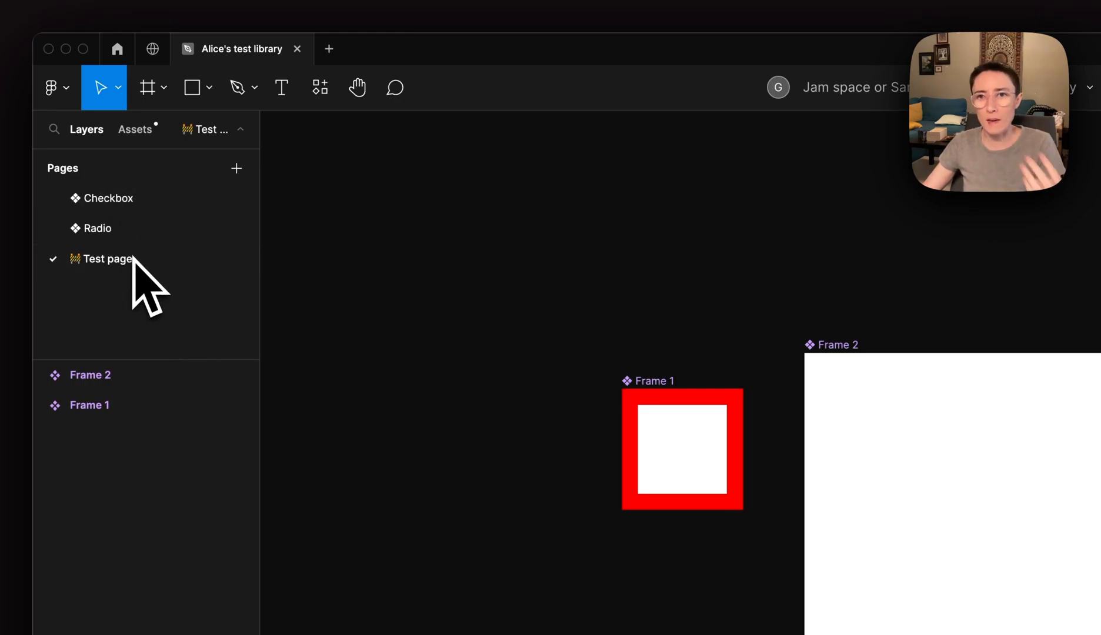
{"action": "mouse_move", "coordinate": [151, 319]}
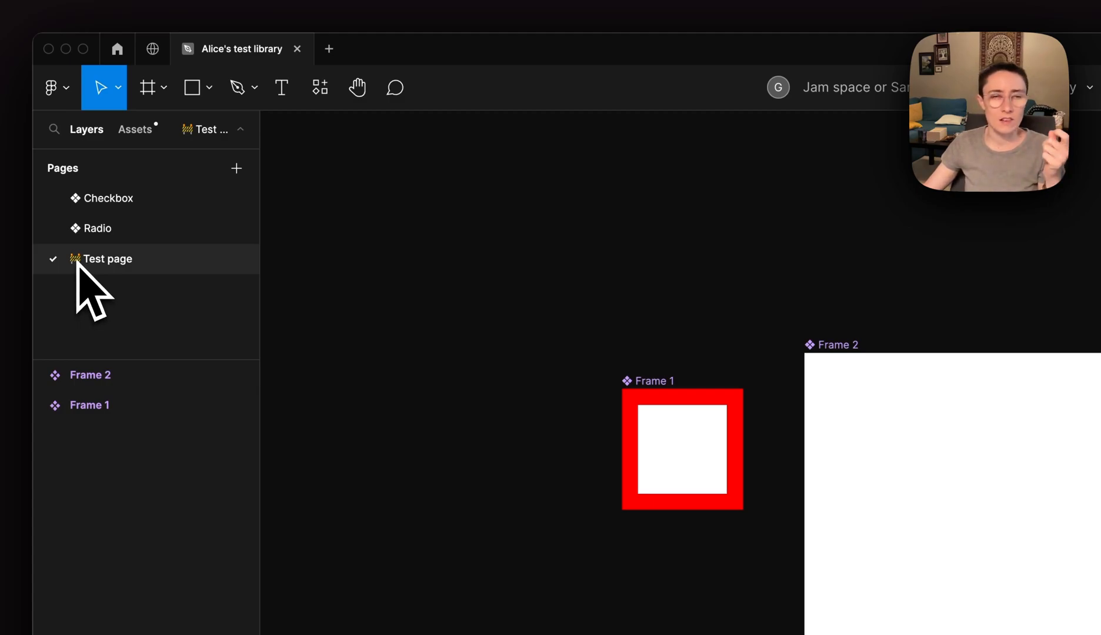
{"action": "left_click", "coordinate": [89, 375]}
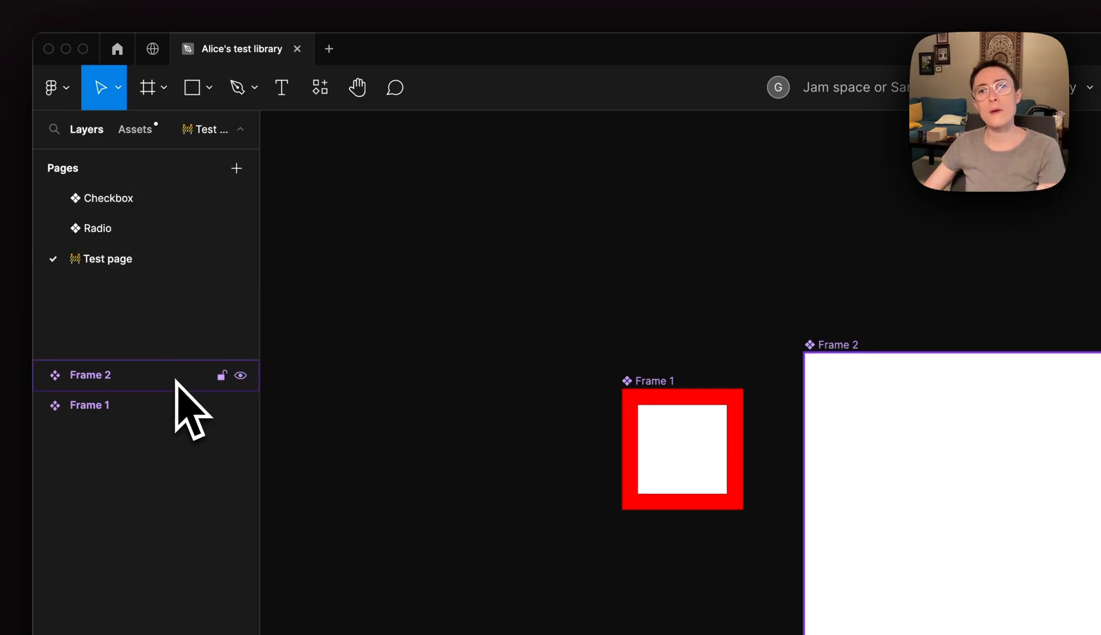